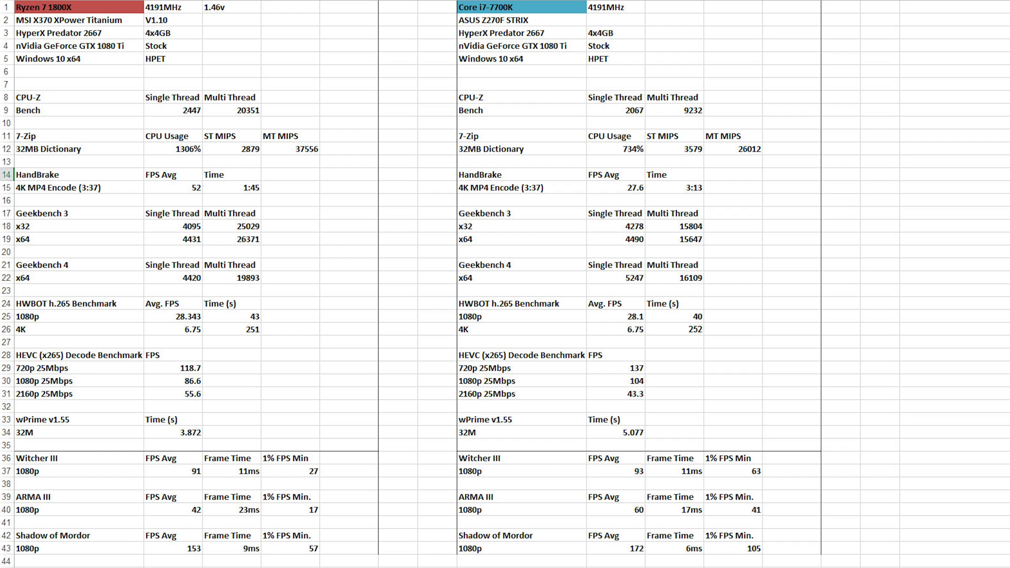
Step: Outline cell B1 to highlight the Ryzen 7 1800X system's 4191MHz clock speed
click(69, 20)
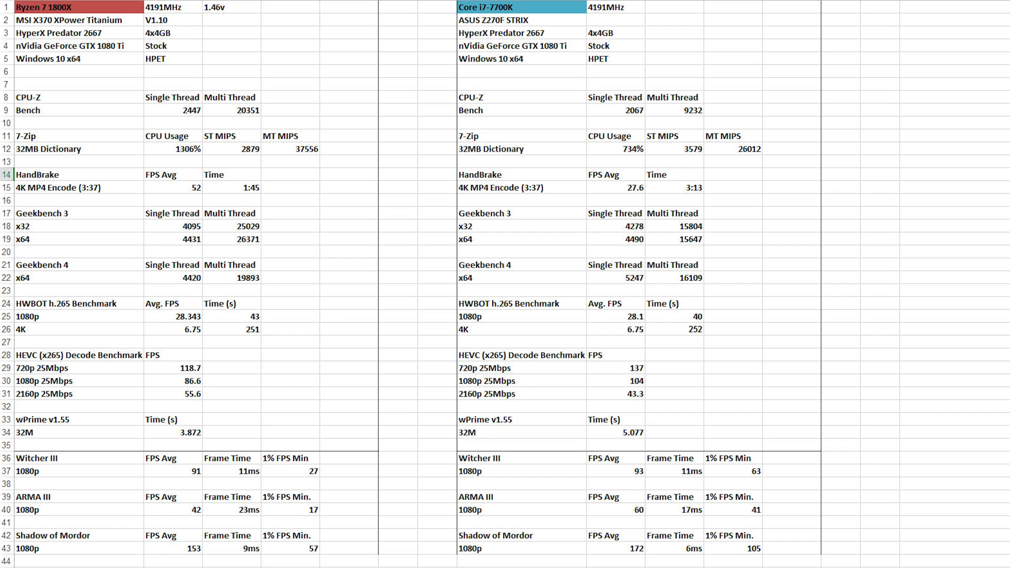
click(170, 7)
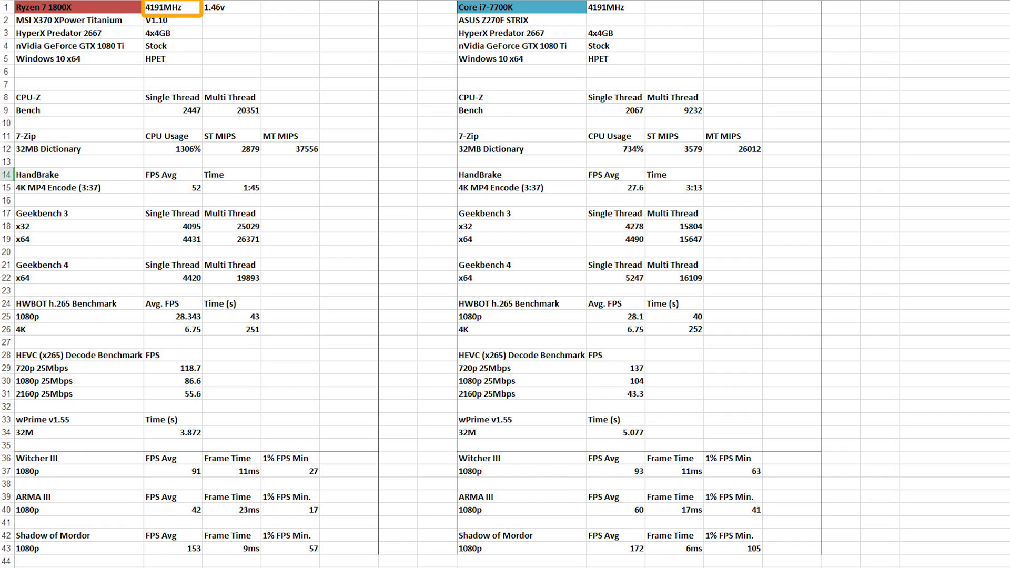